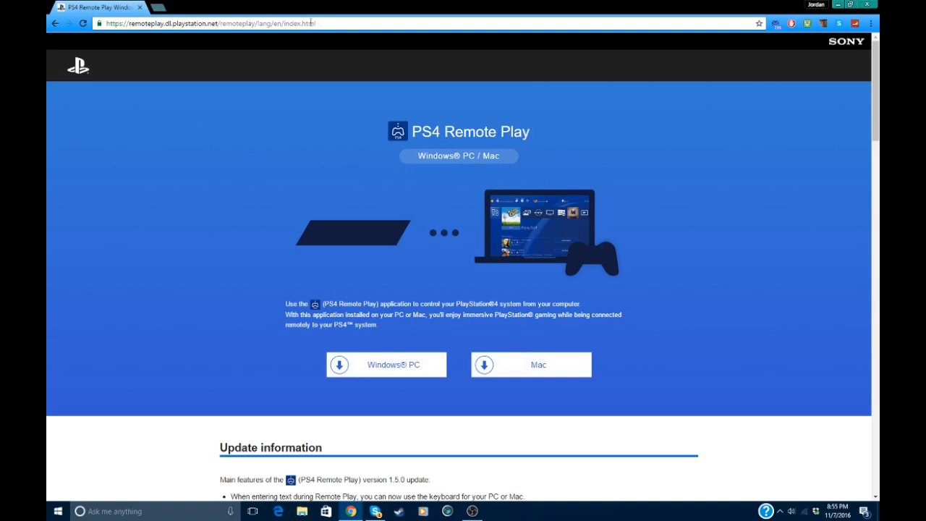
mouse_move(375, 93)
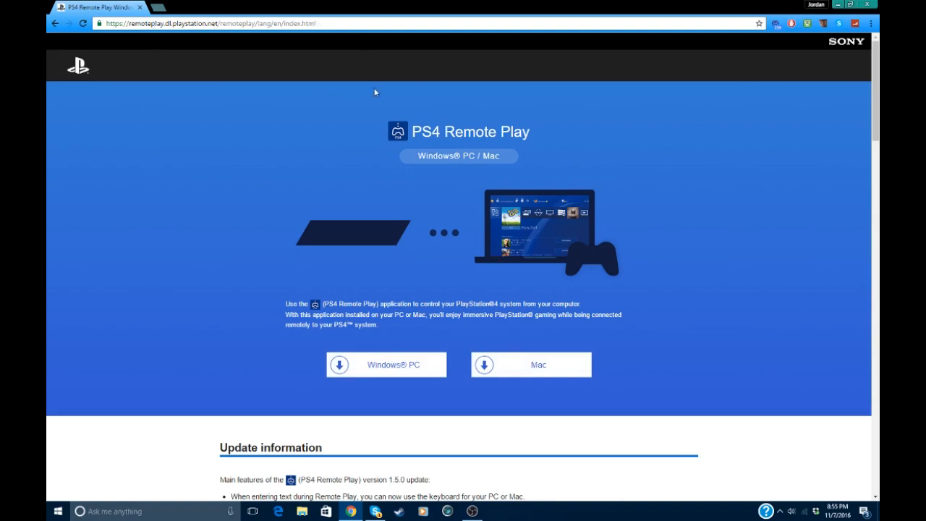
mouse_move(437, 89)
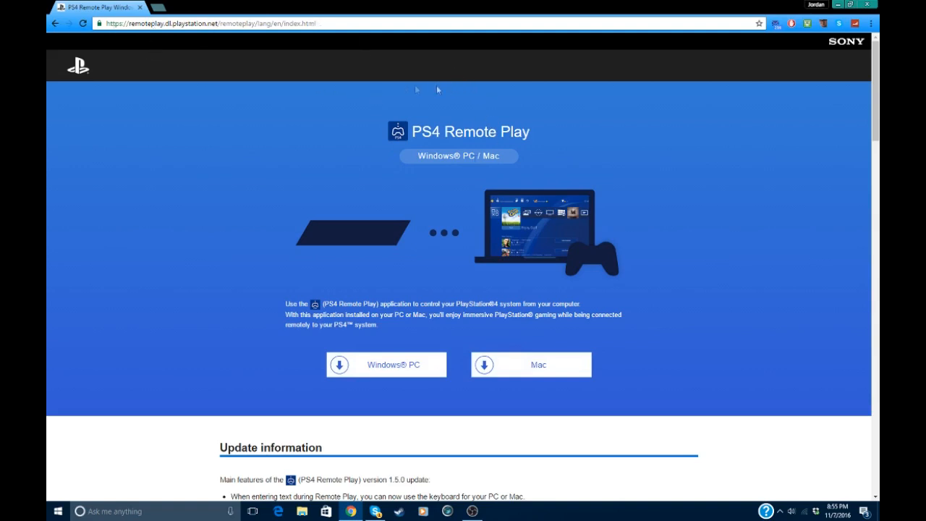
mouse_move(453, 149)
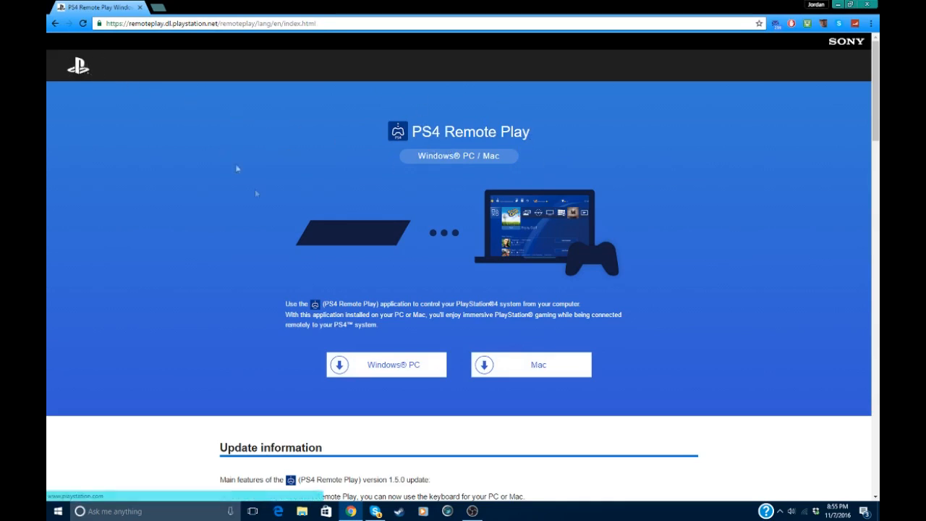
mouse_move(293, 364)
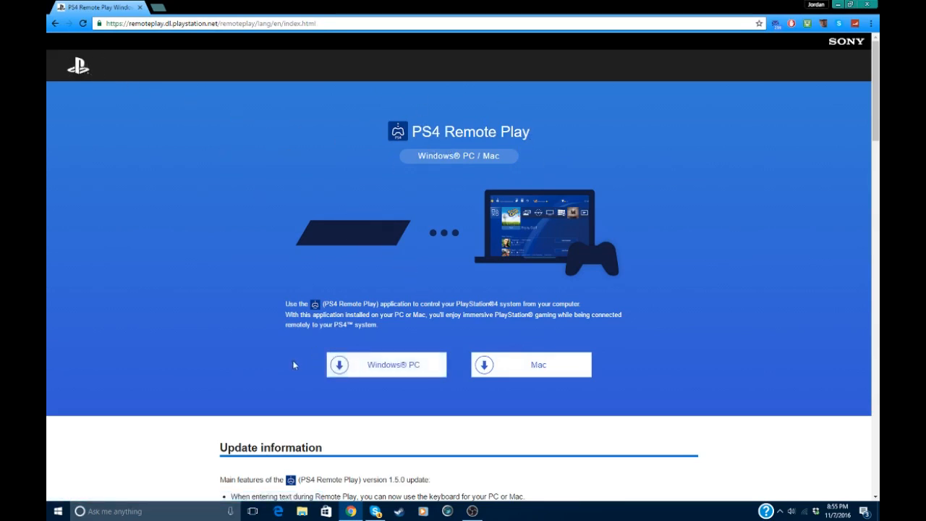
- Scroll the page down and back up before leaving the browser for the desktop
scroll("down", 3)
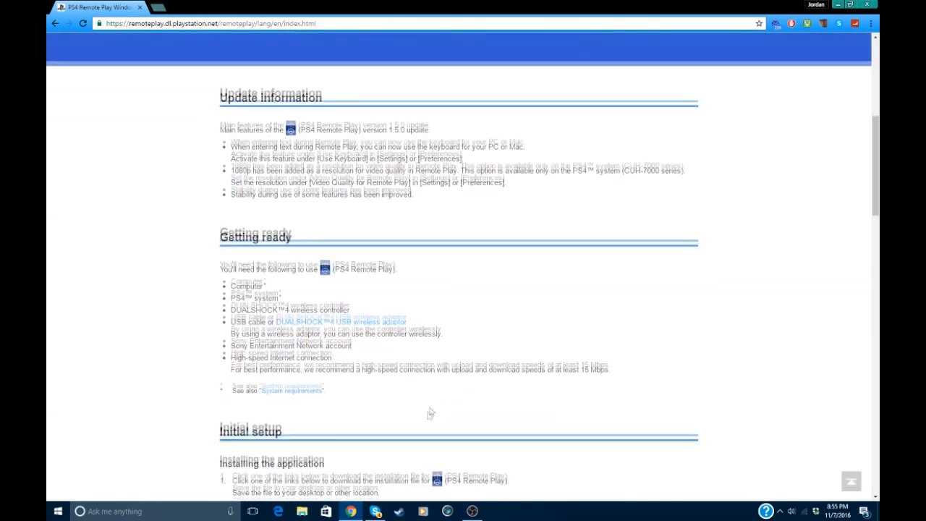
scroll("up", 3)
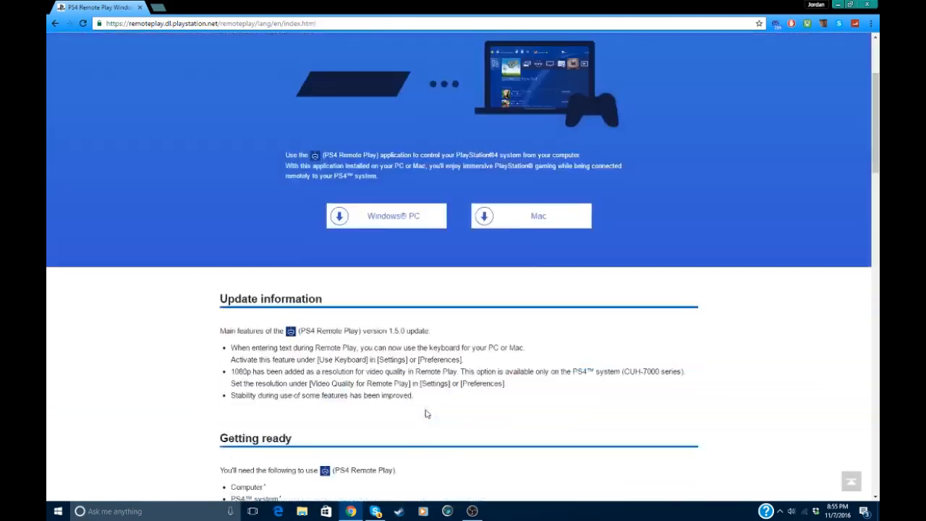
scroll("up", 3)
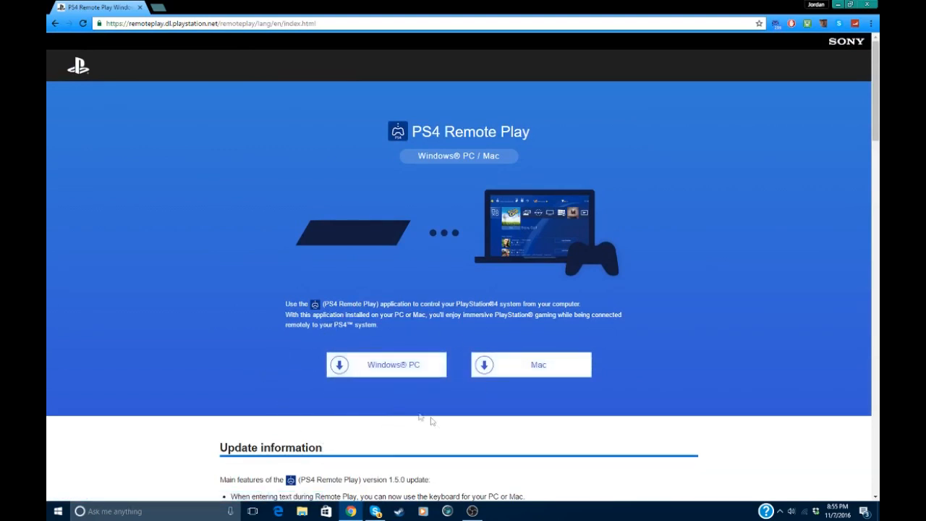
mouse_move(790, 217)
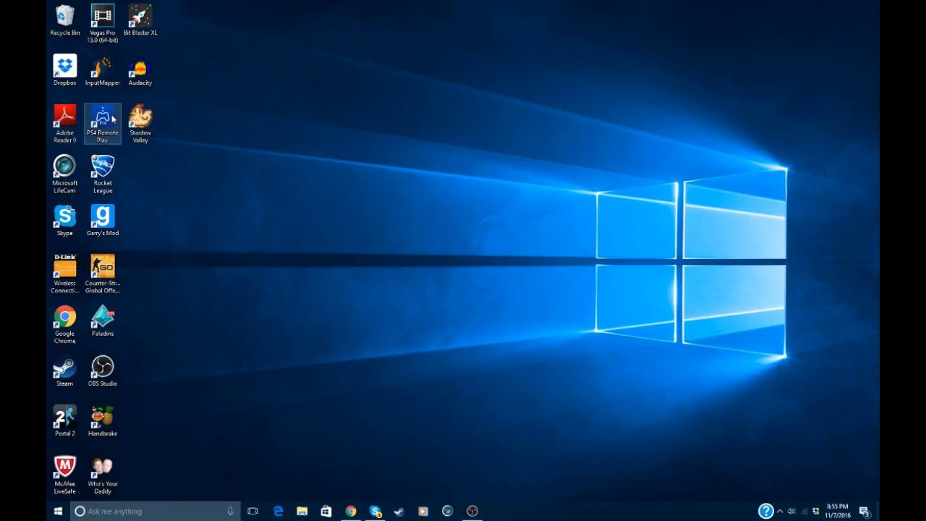
mouse_move(103, 119)
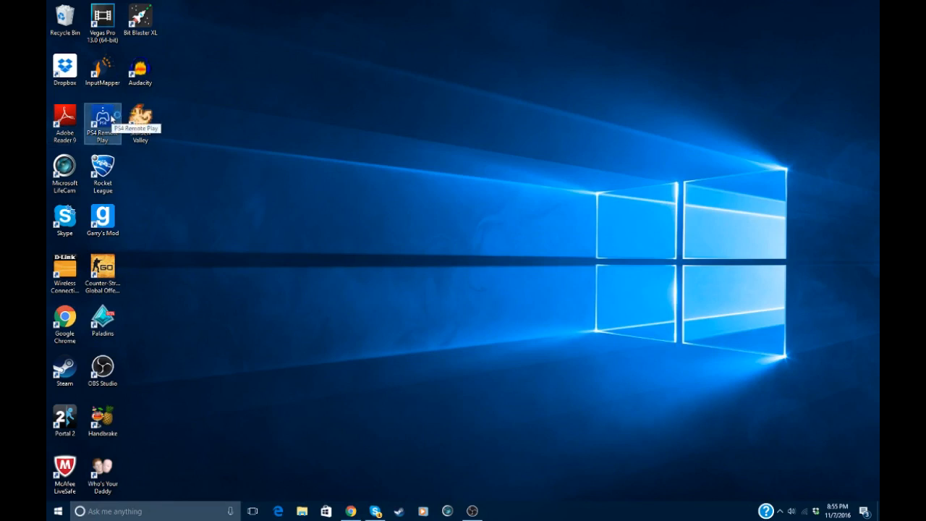
mouse_move(544, 231)
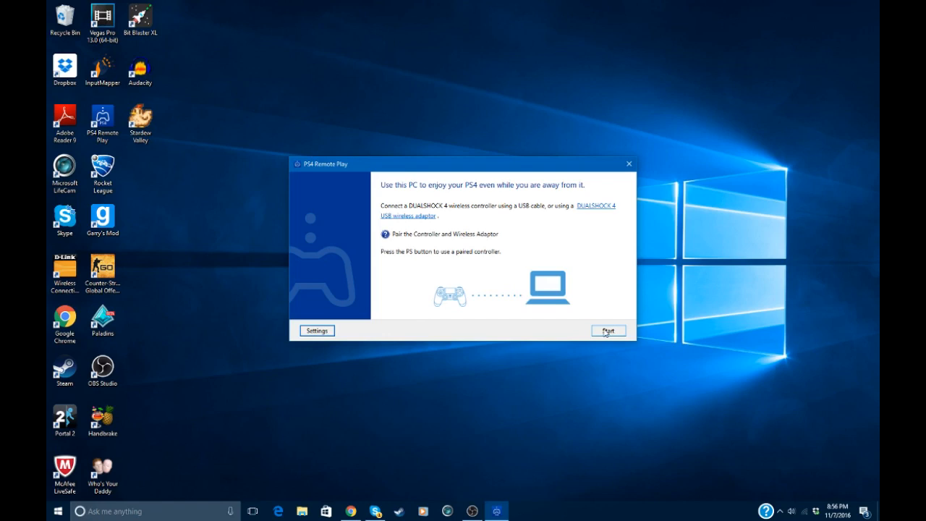
mouse_move(441, 224)
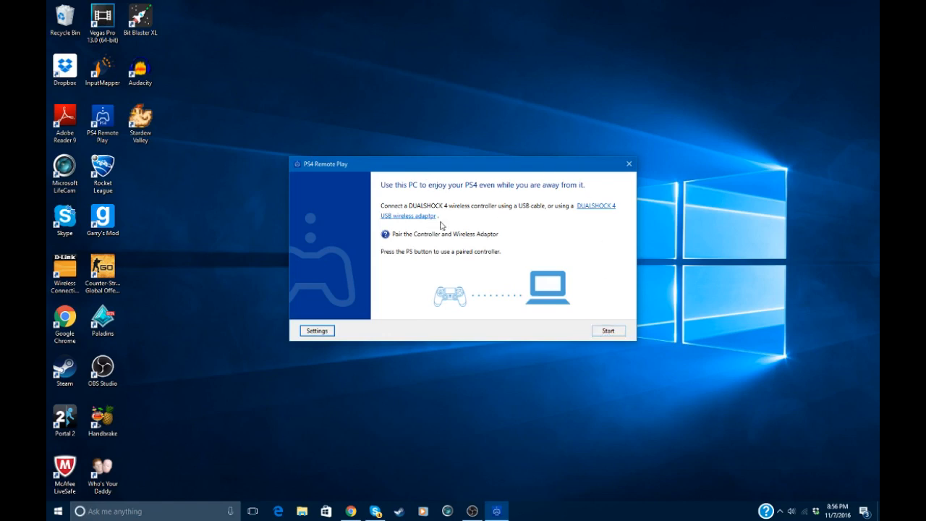
mouse_move(485, 237)
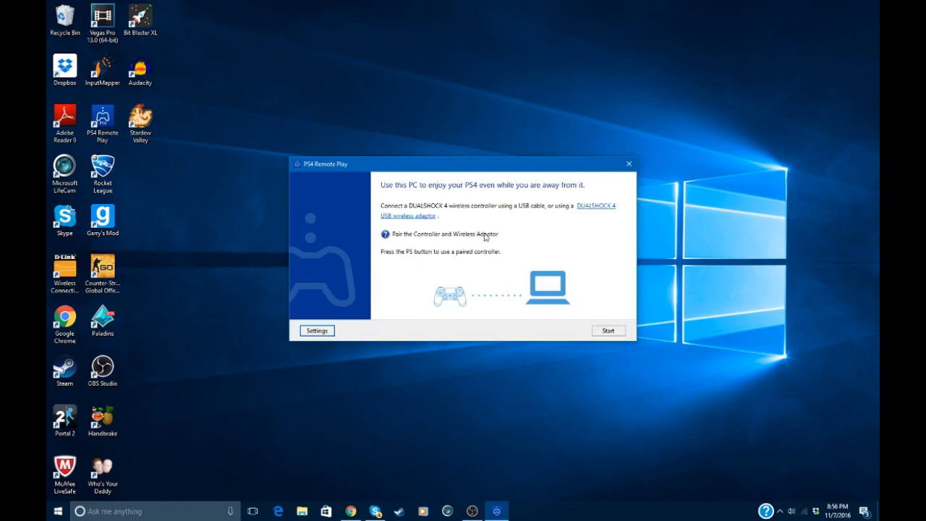
mouse_move(514, 217)
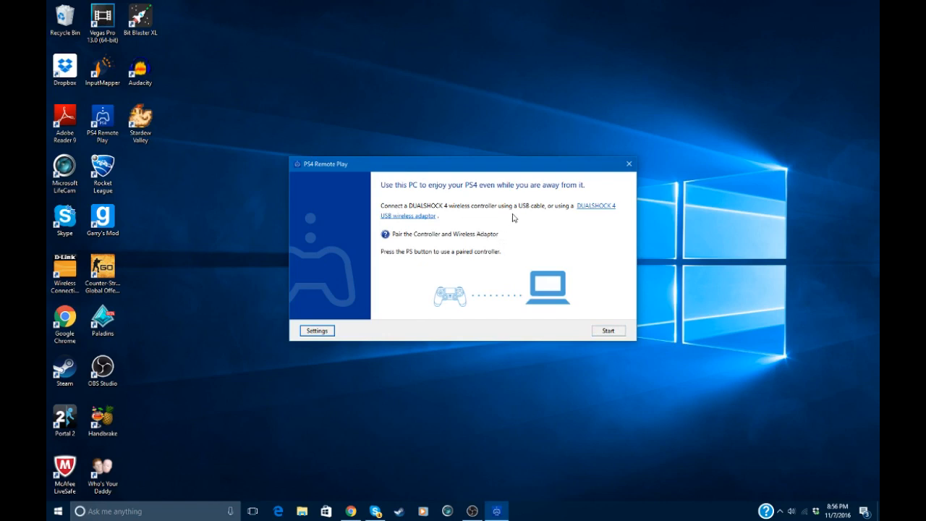
mouse_move(607, 330)
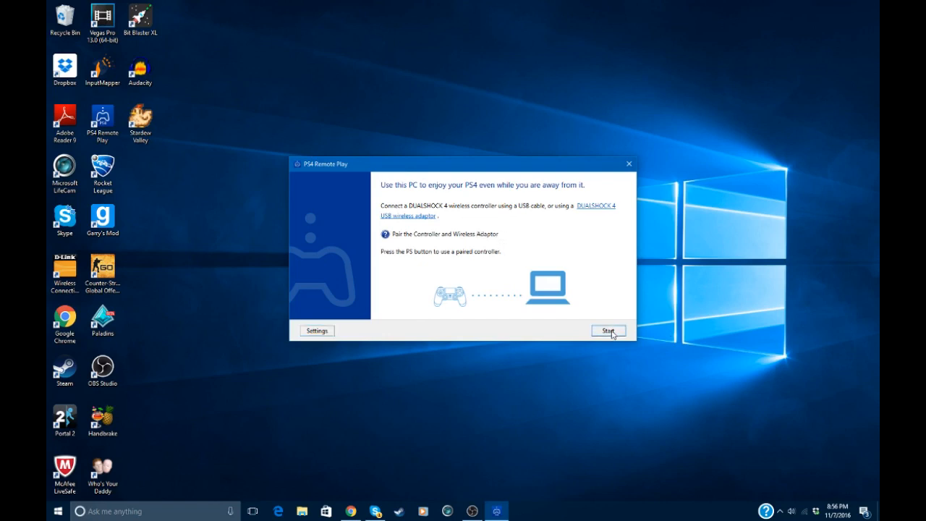
- Start the connection to the PS4 from the Remote Play welcome window
left_click(608, 329)
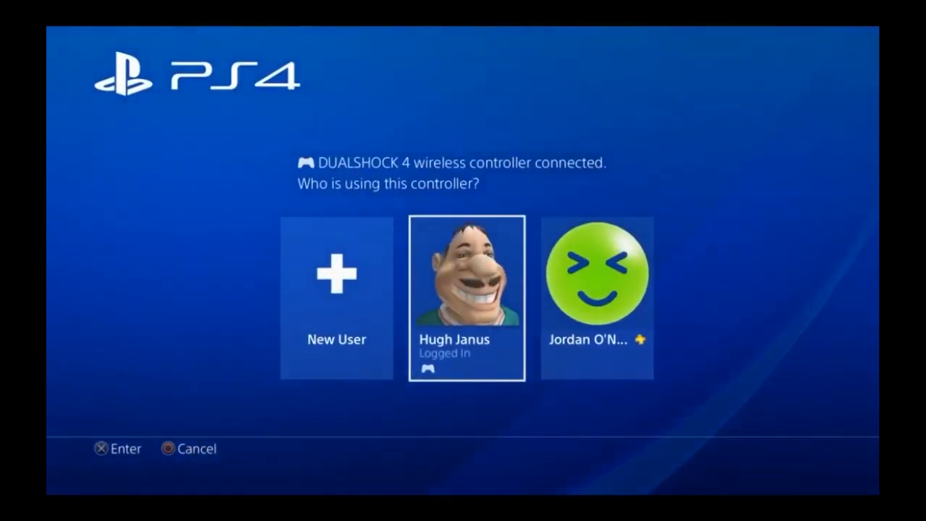
left_click(465, 296)
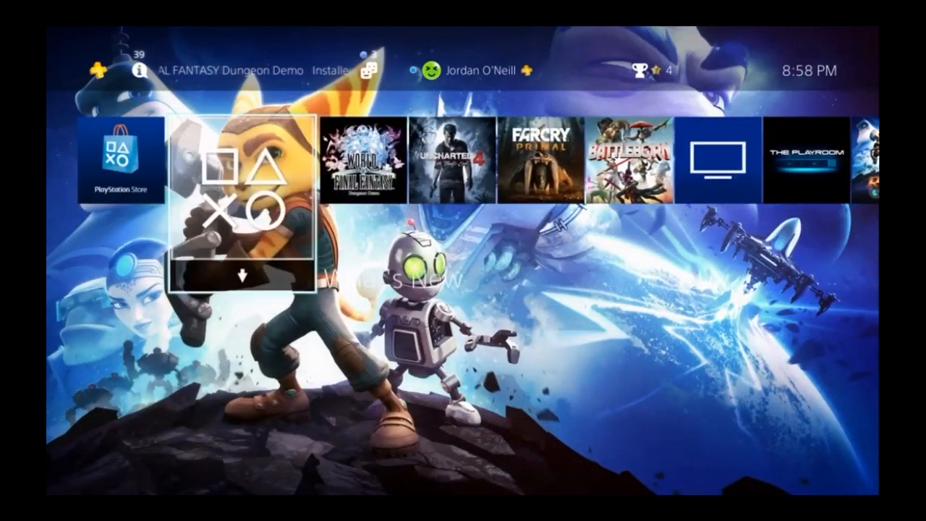
scroll("right", 3)
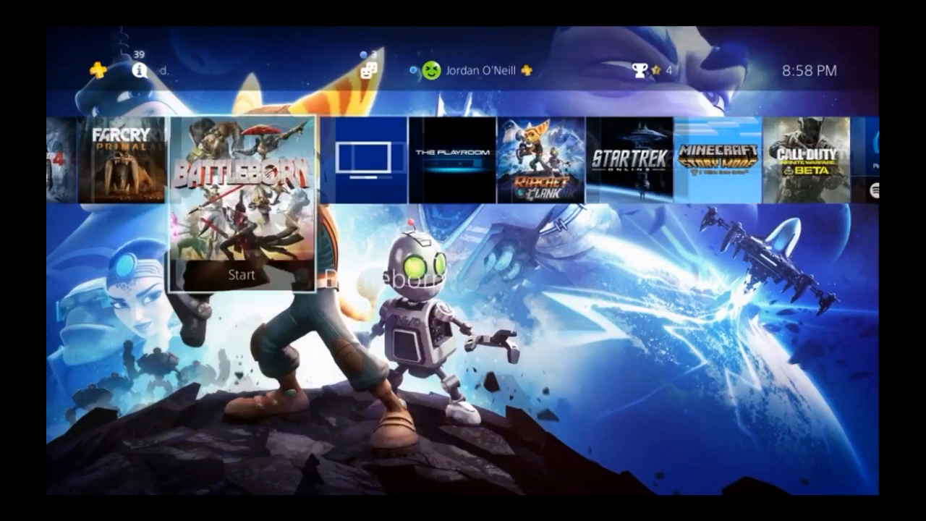
scroll("left", 3)
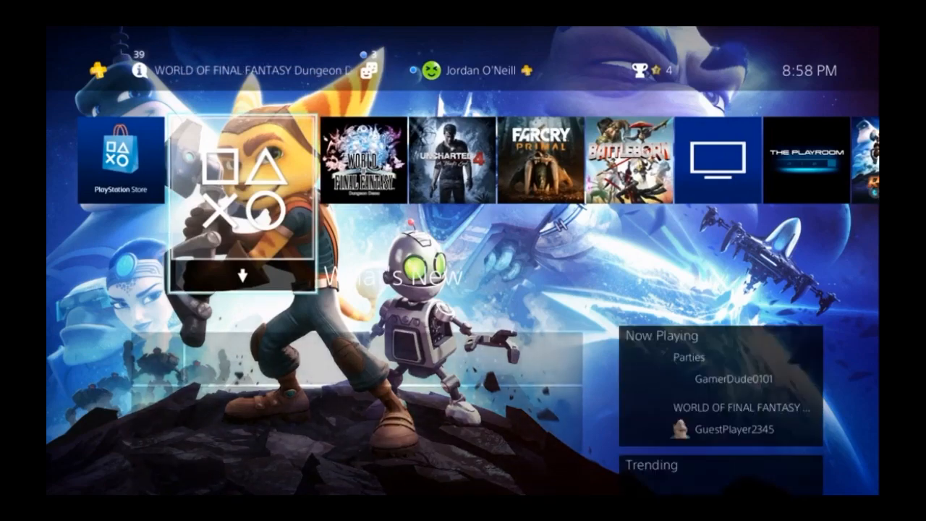
scroll("right", 3)
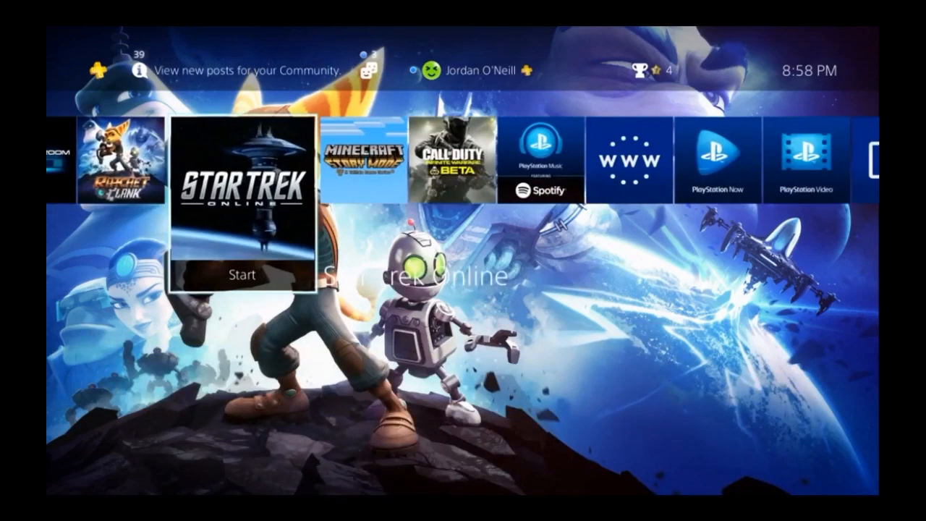